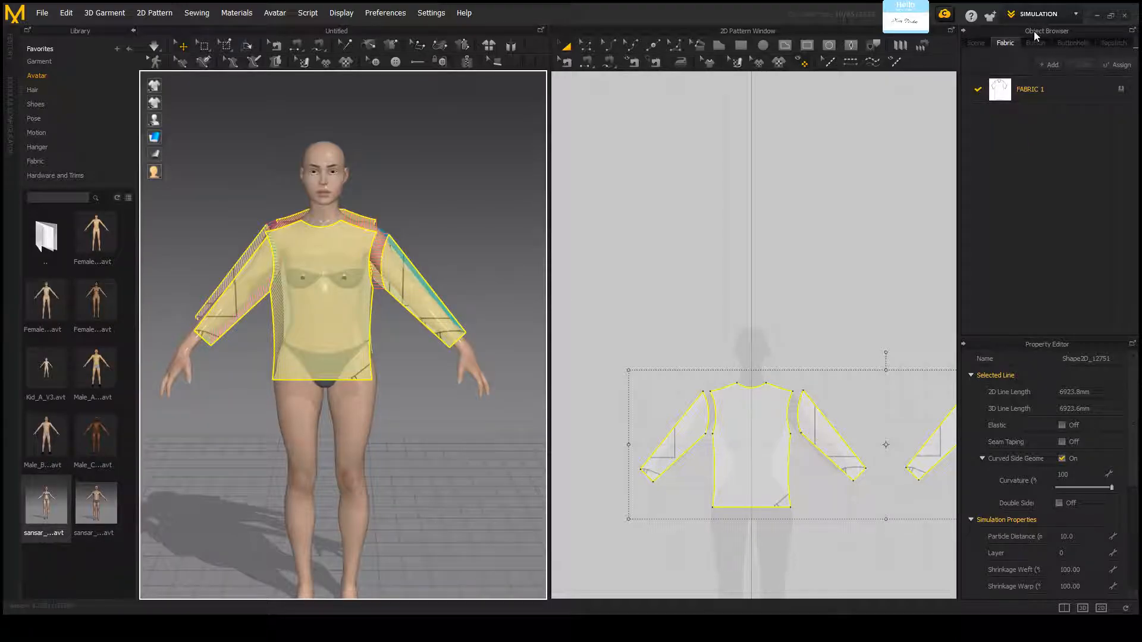
Step: Load a red plaid image into FABRIC 1's texture so the sweater and pattern pieces show plaid
click(1031, 89)
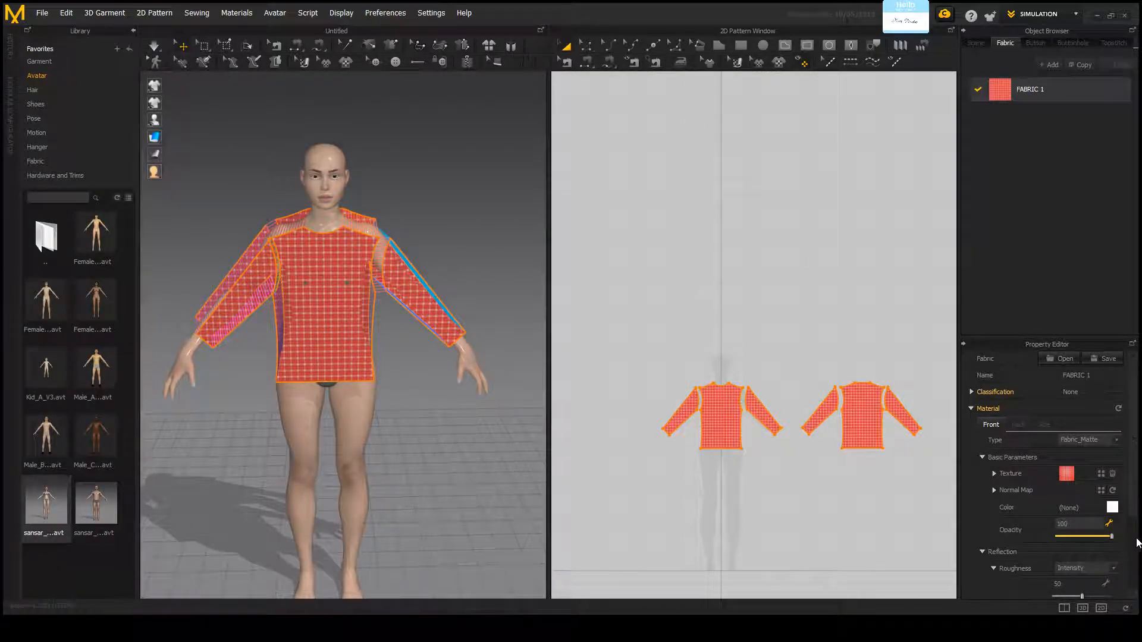
scroll(up, 3)
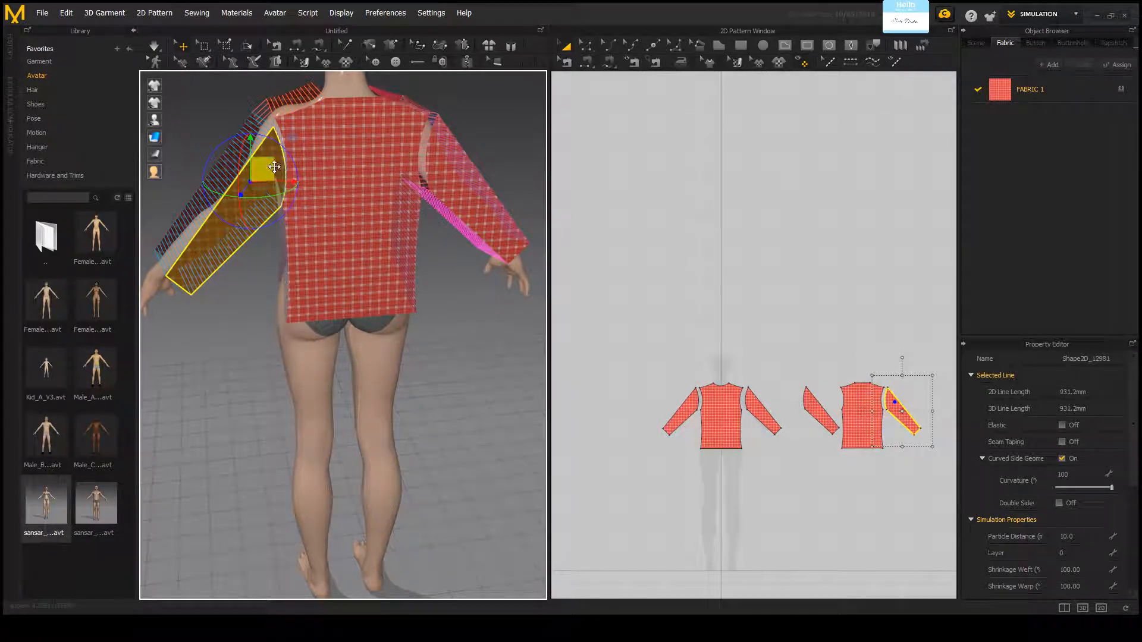
Step: Move the plaid sleeve piece behind the avatar's arm so it wraps ready for draping
drag(274, 167, 281, 227)
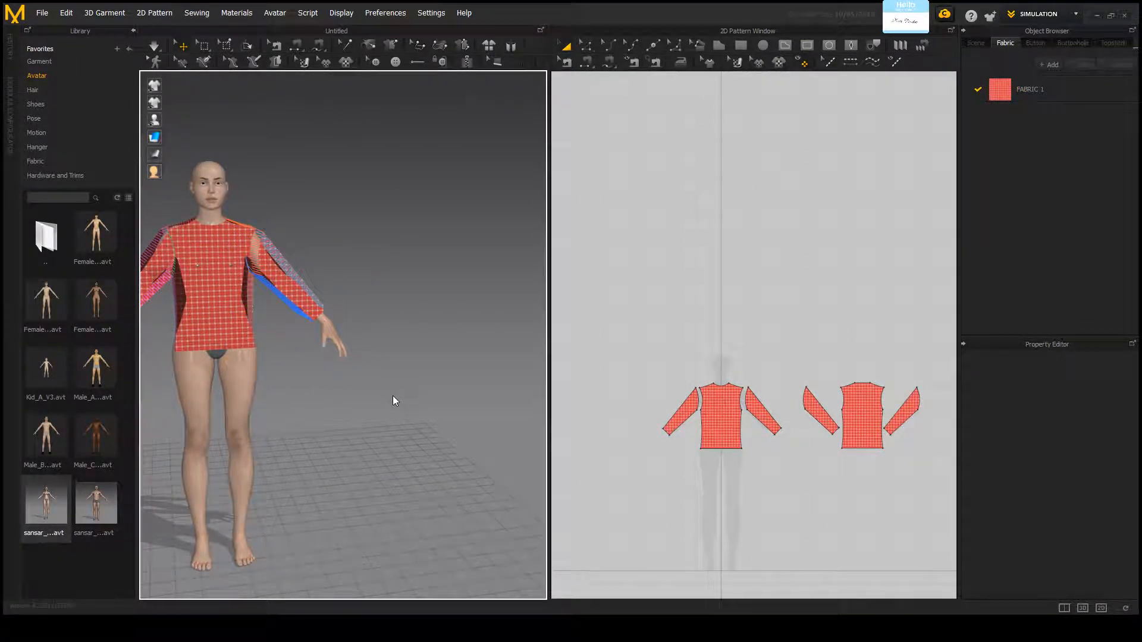
Step: Simulate the plaid sweater so it settles snugly over the avatar's torso and arms
click(155, 45)
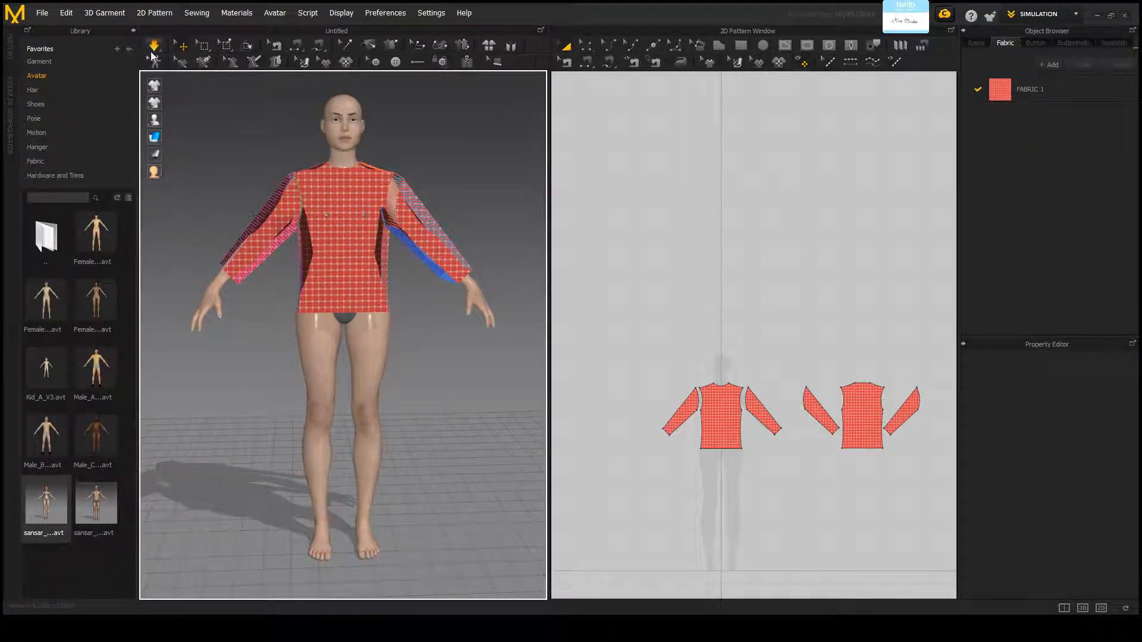
click(154, 47)
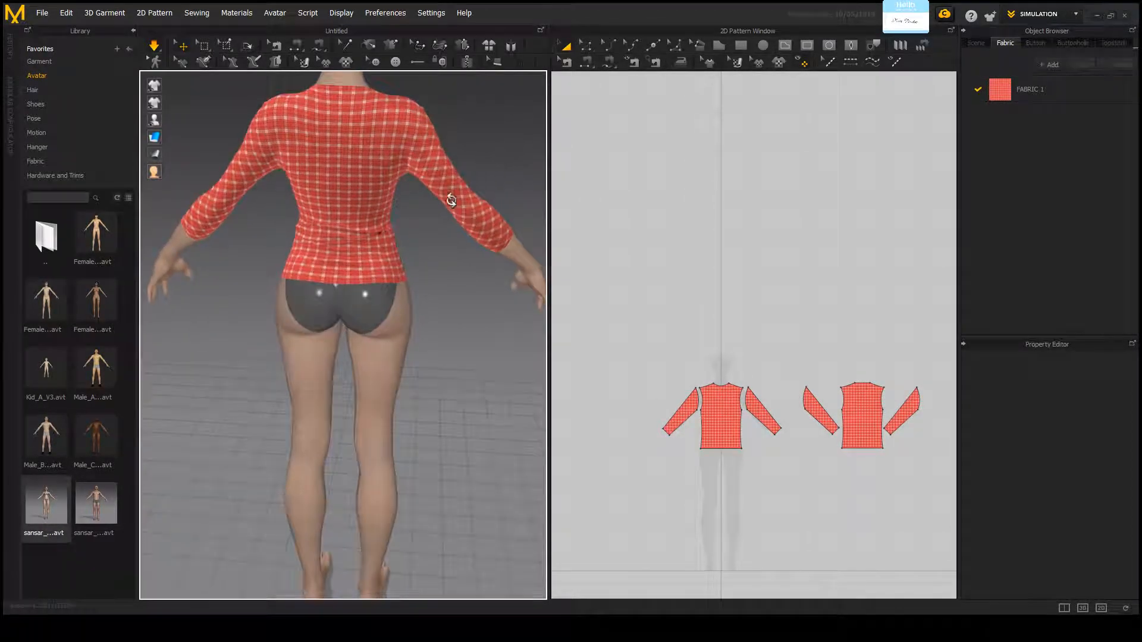
click(861, 415)
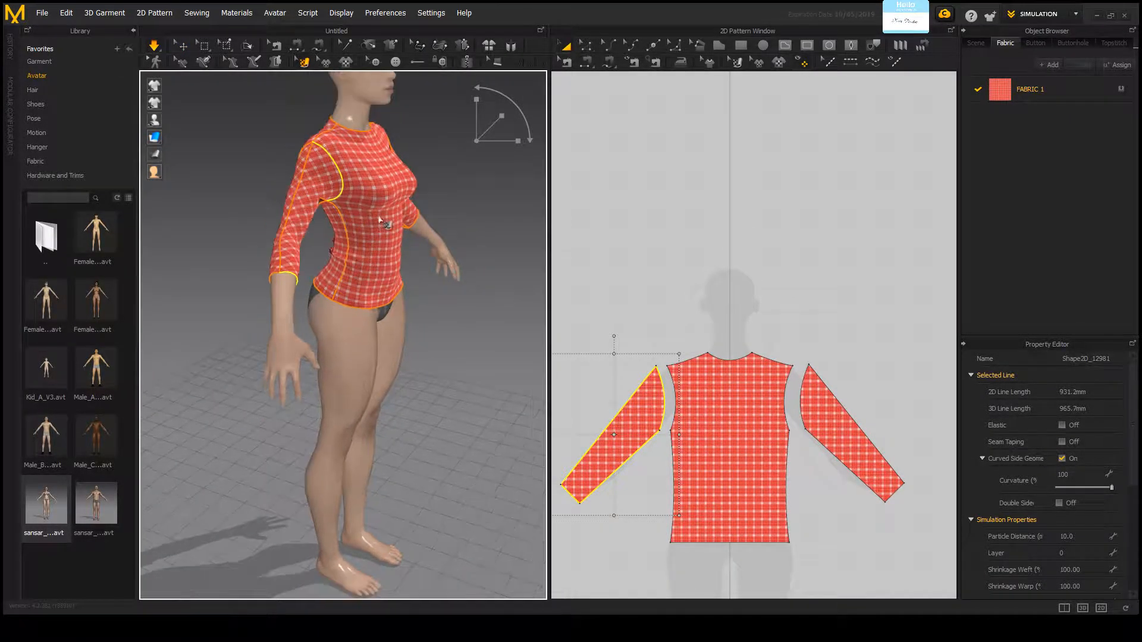
click(728, 452)
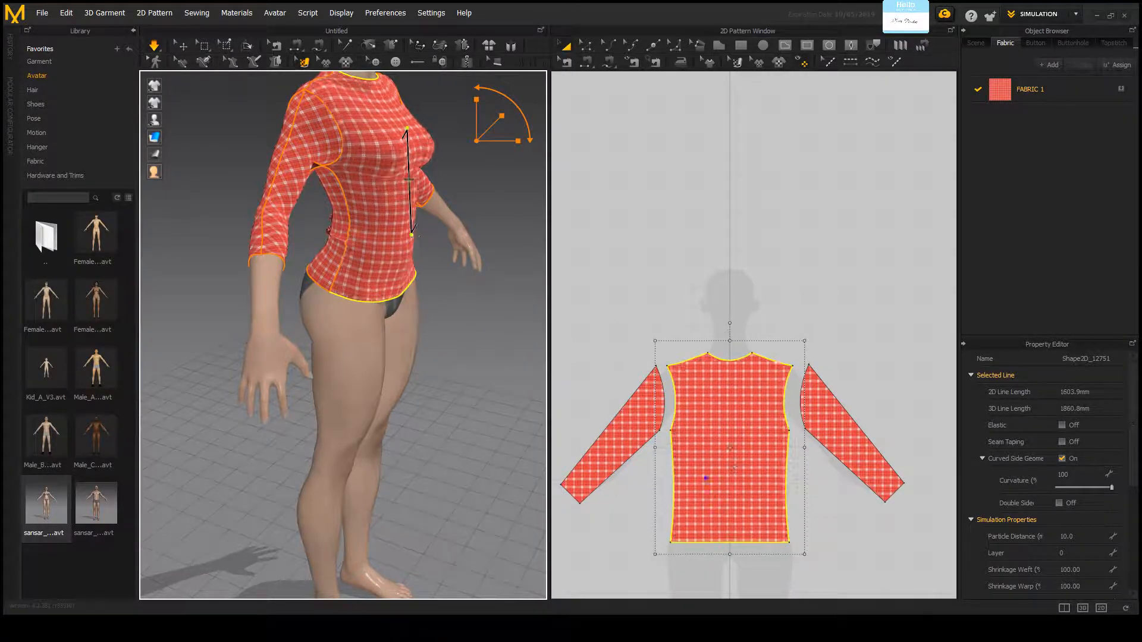